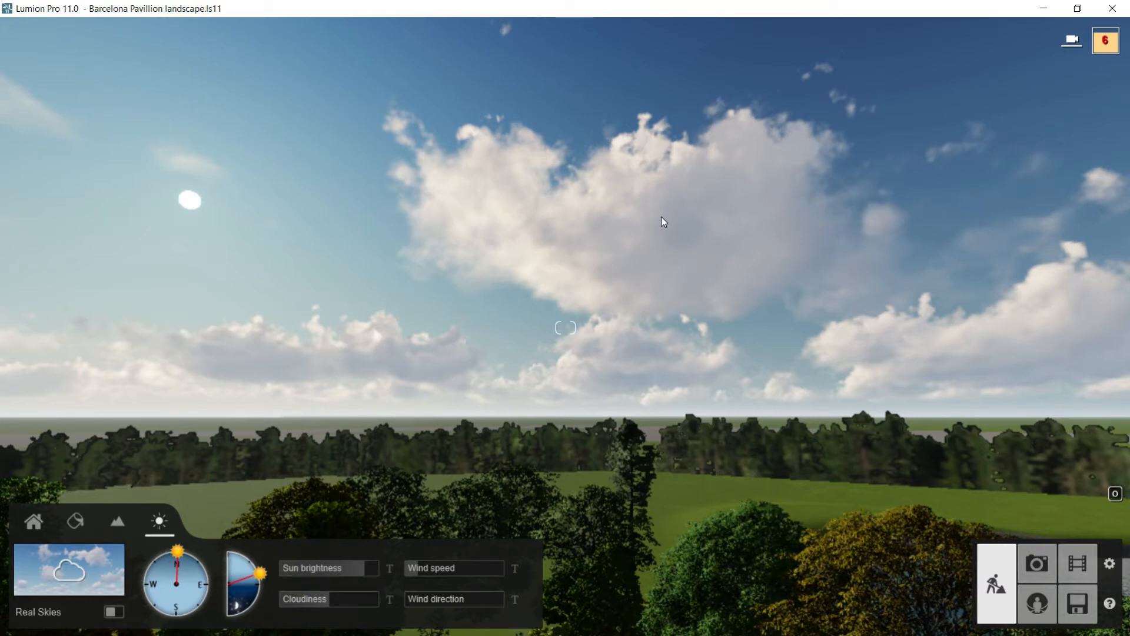
mouse_move(158, 525)
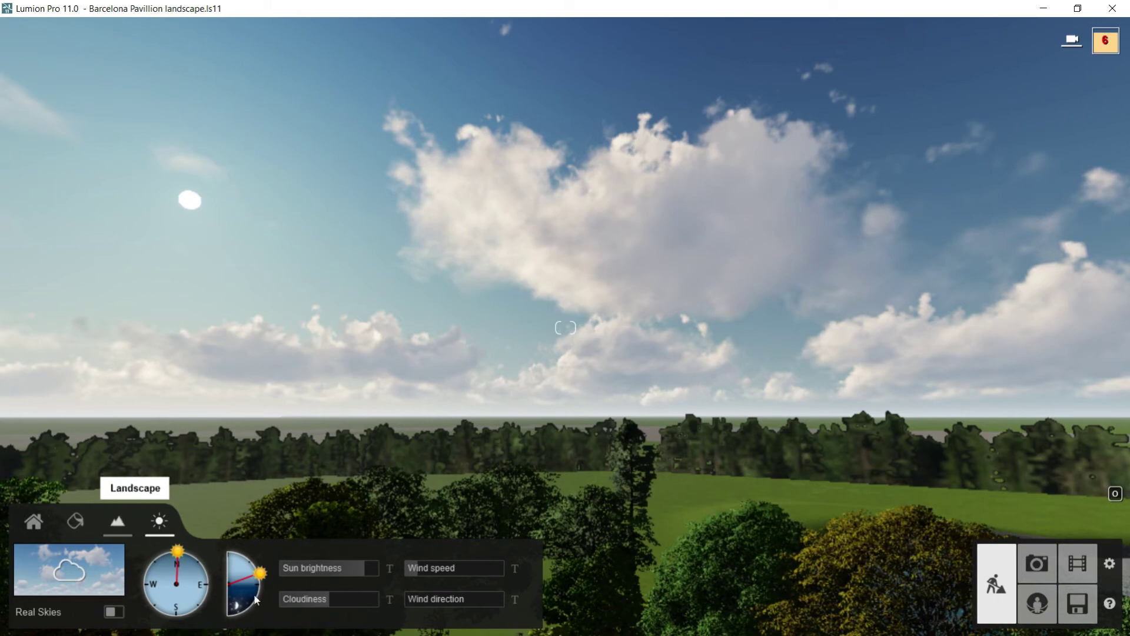
mouse_move(99, 567)
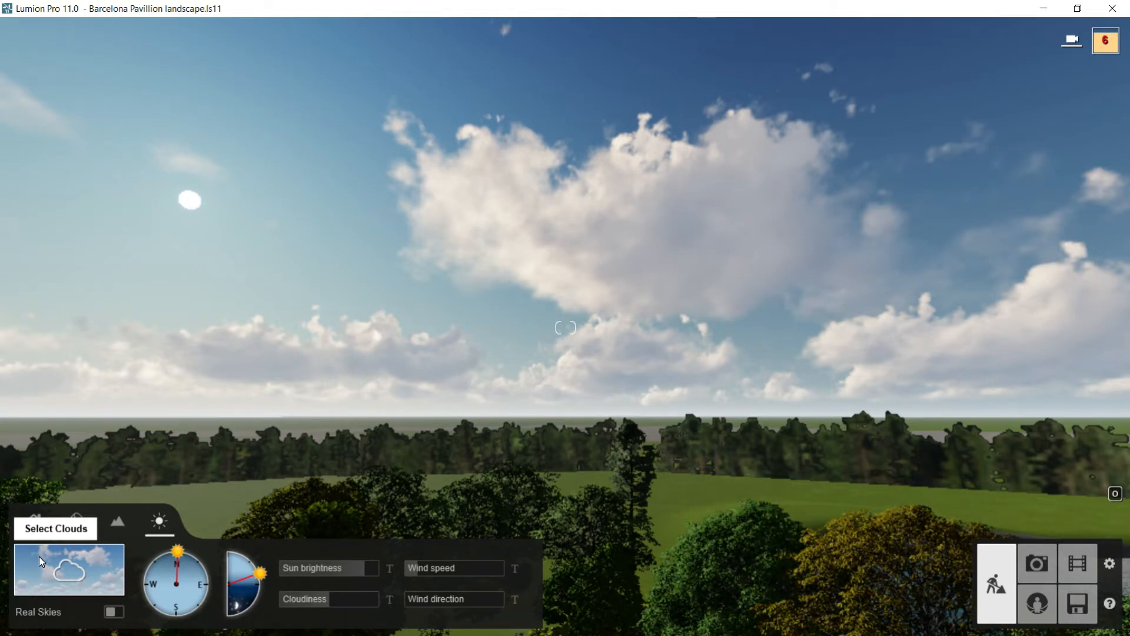
Try an overcast cloud type, revert to scattered clouds, then enable Real Skies with a clear sky.
click(69, 570)
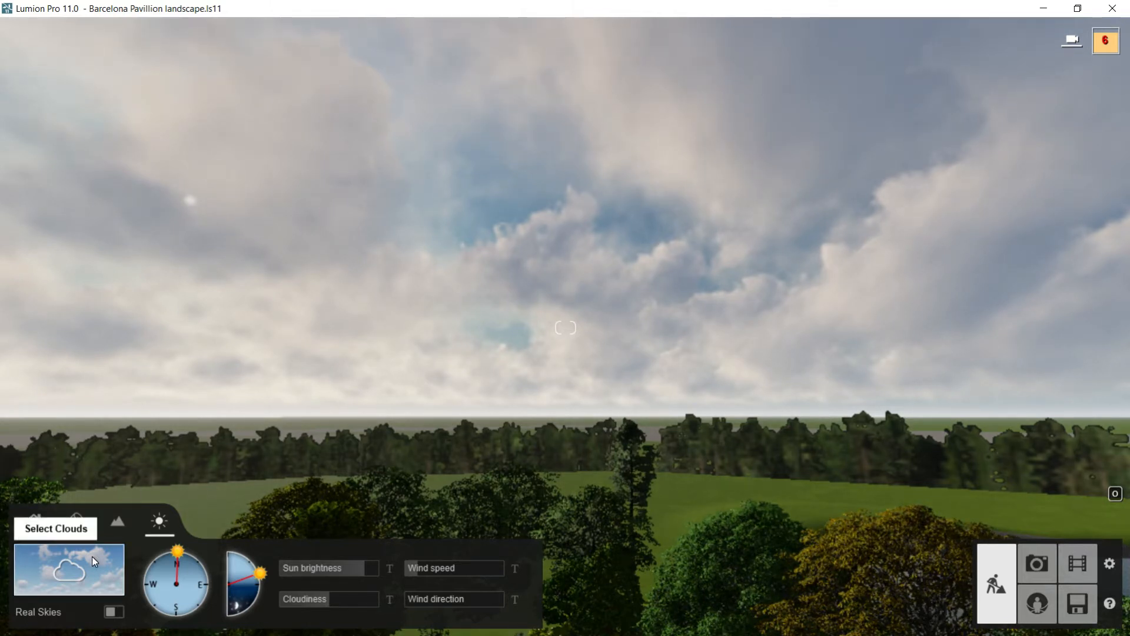
click(69, 572)
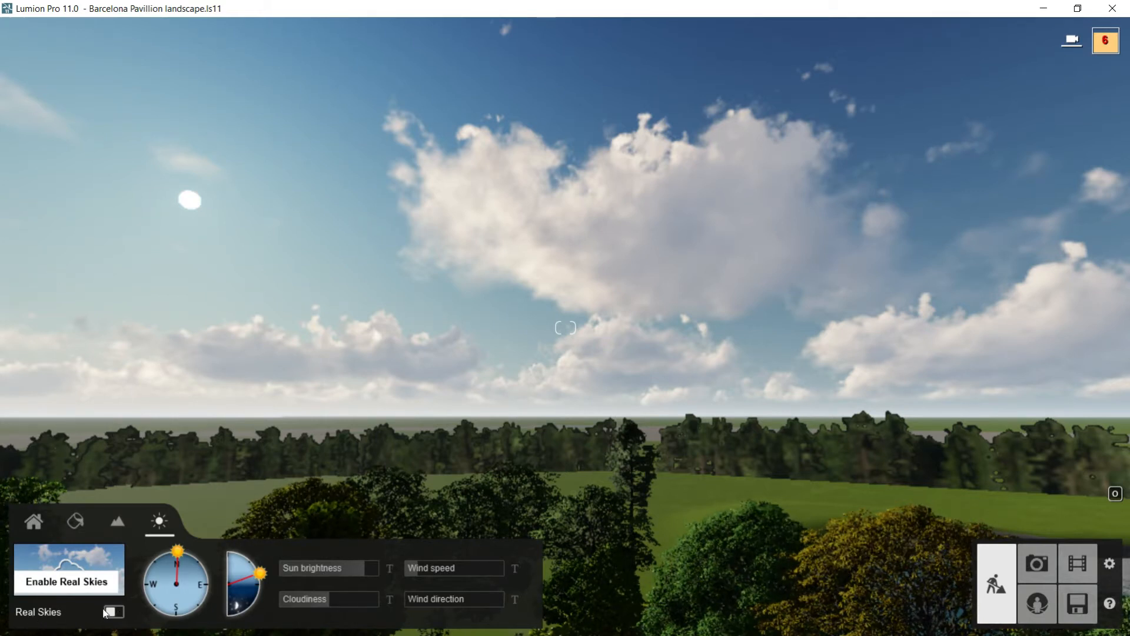
click(112, 612)
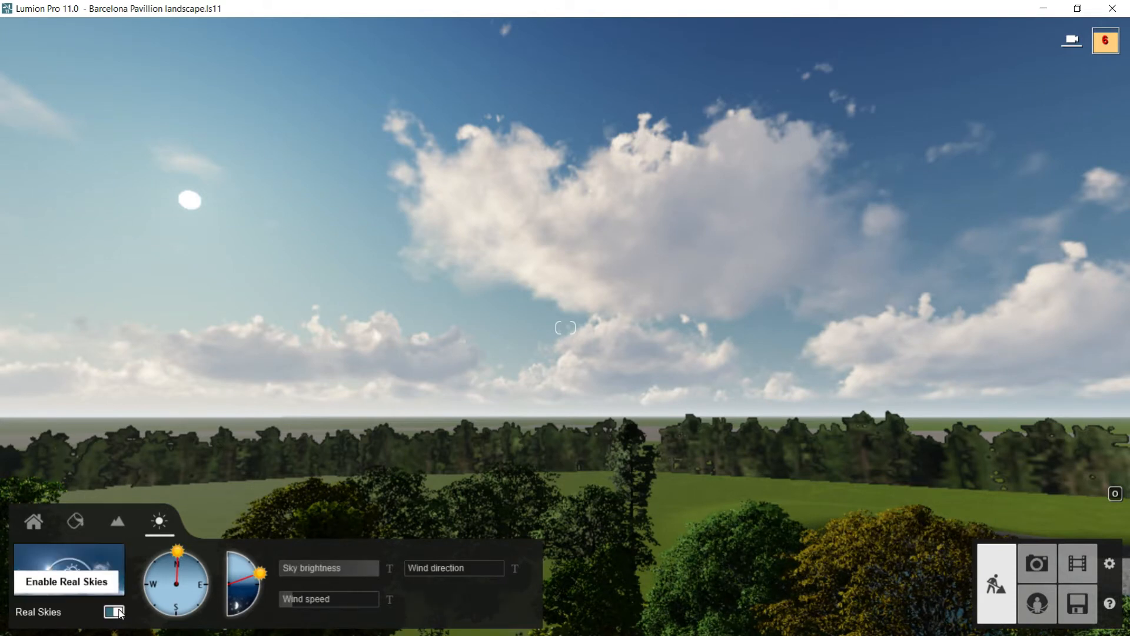
click(113, 612)
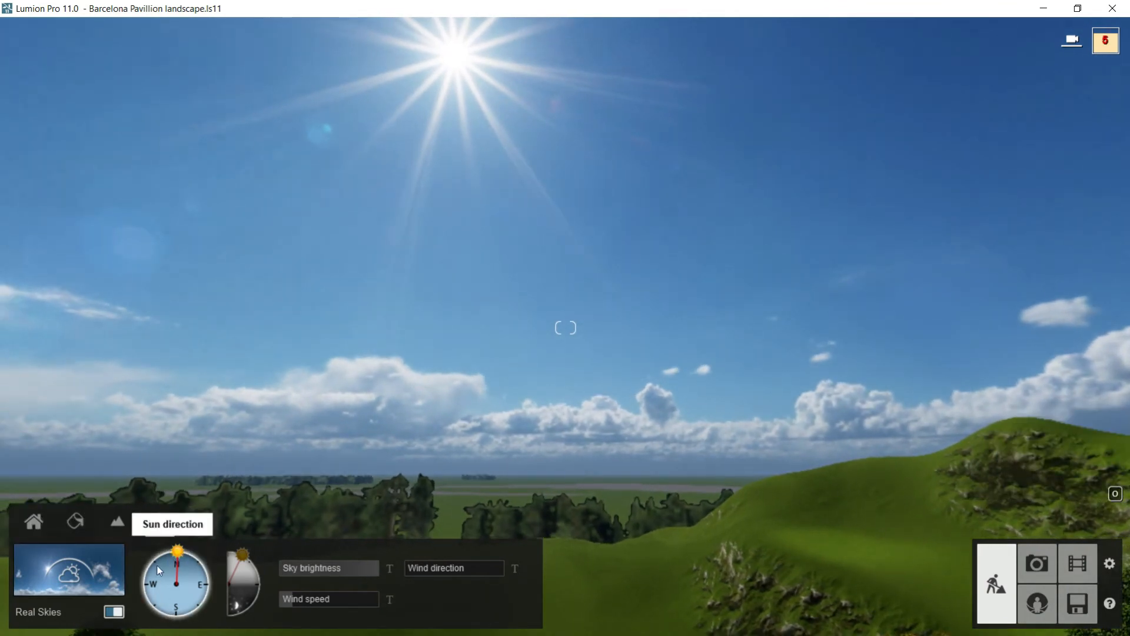
Swing the sun direction through northeast, south and west, test sun height, and leave it pointing south.
drag(176, 552, 202, 562)
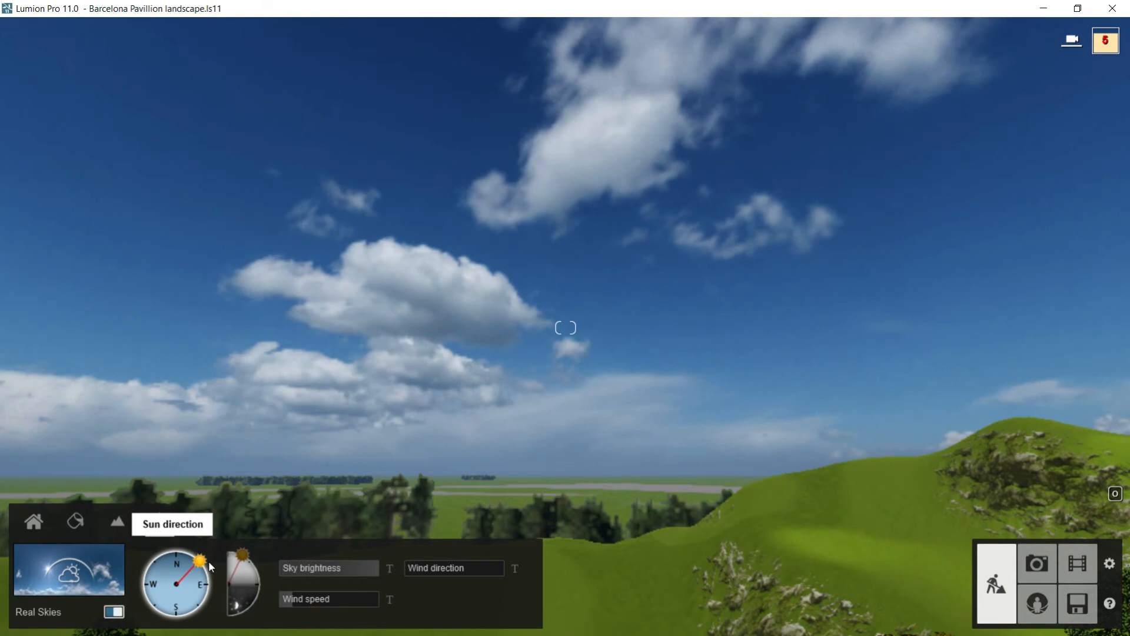
drag(202, 561, 186, 614)
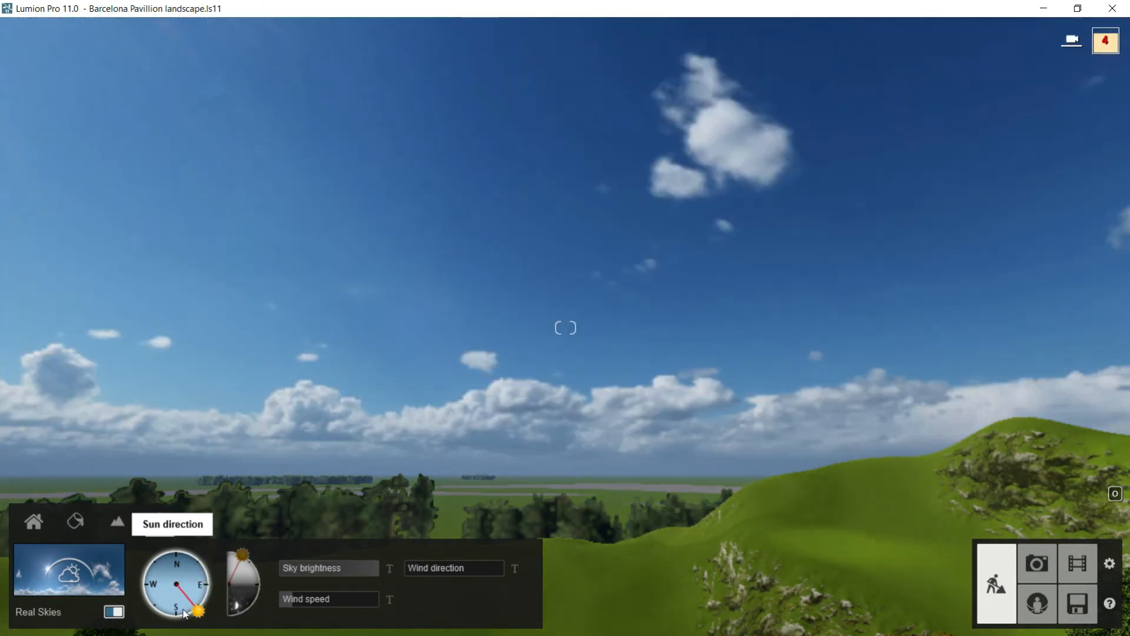
drag(194, 610, 149, 596)
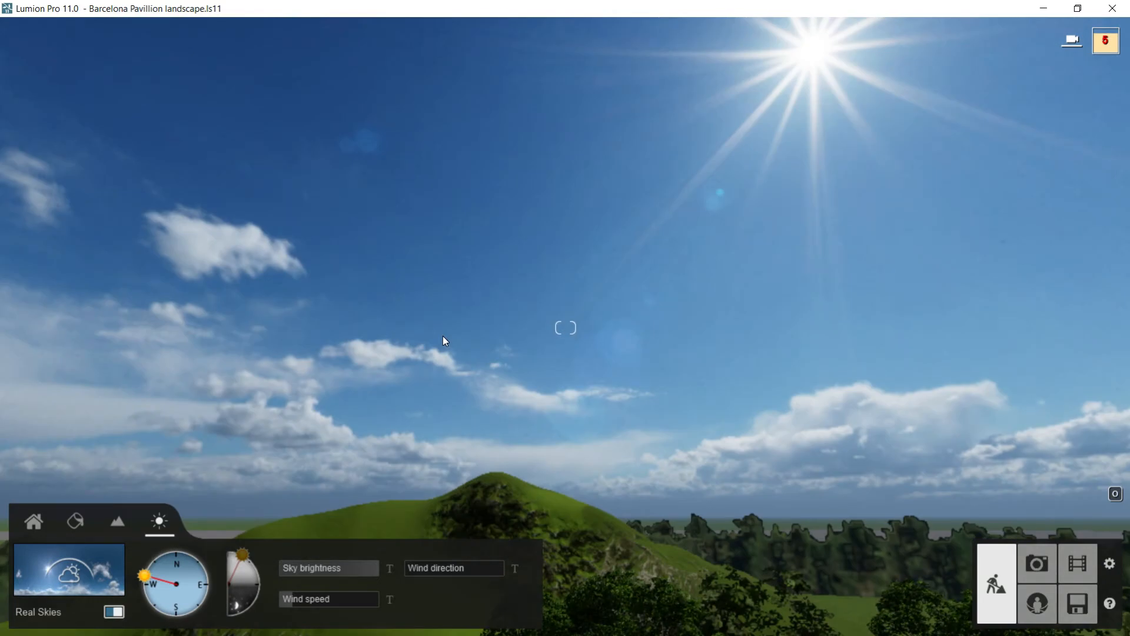
mouse_move(242, 567)
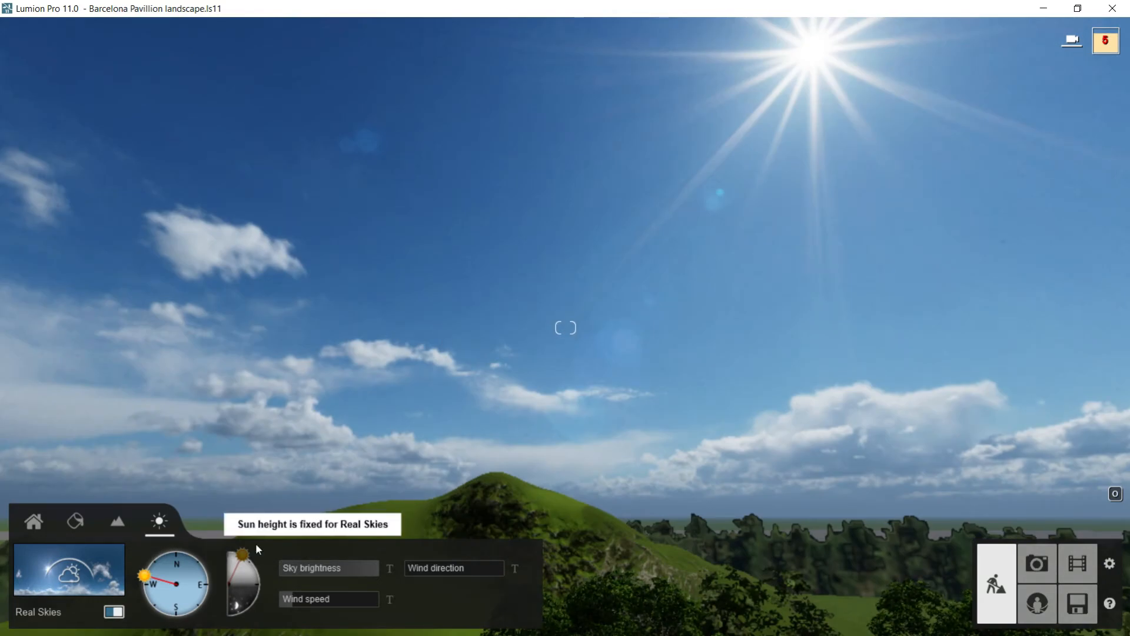
mouse_move(254, 569)
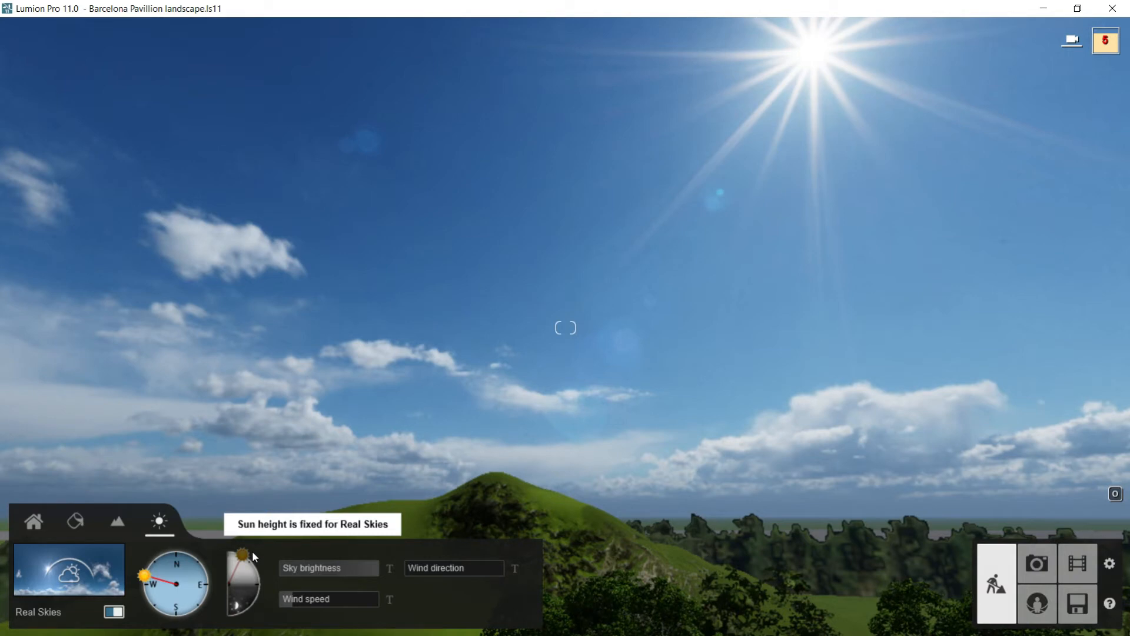
drag(144, 573, 148, 576)
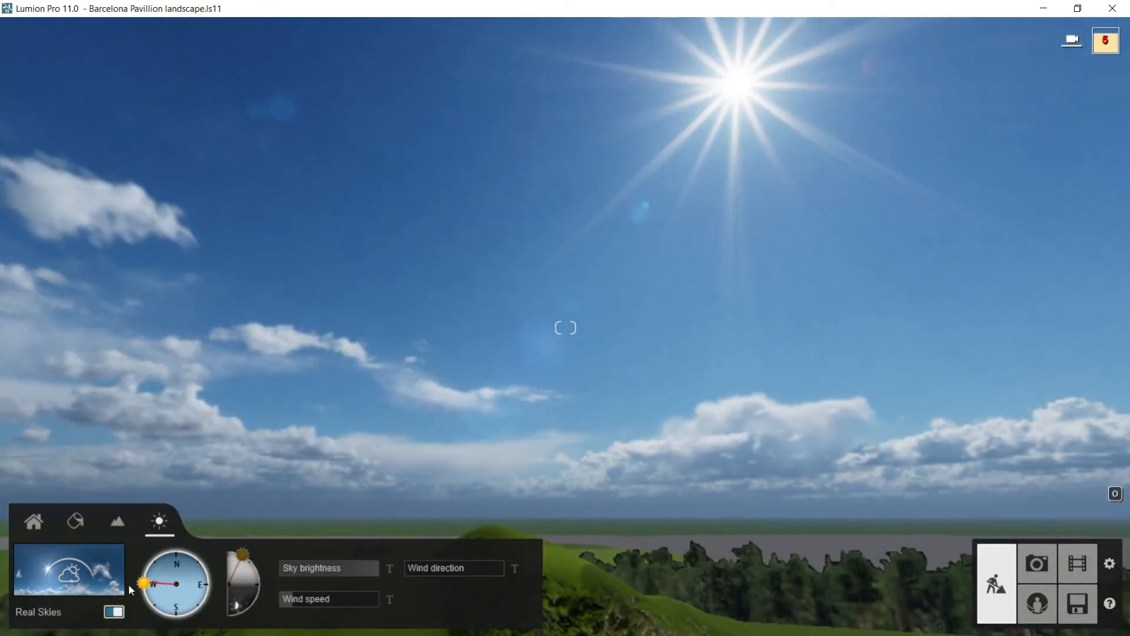
drag(142, 582, 156, 616)
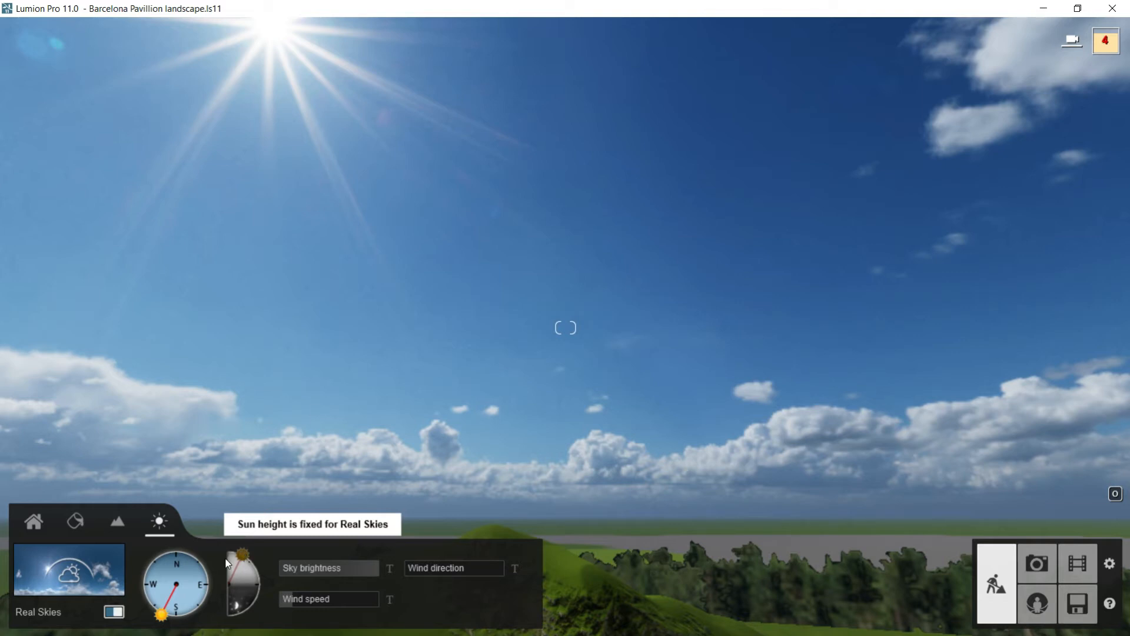
mouse_move(84, 577)
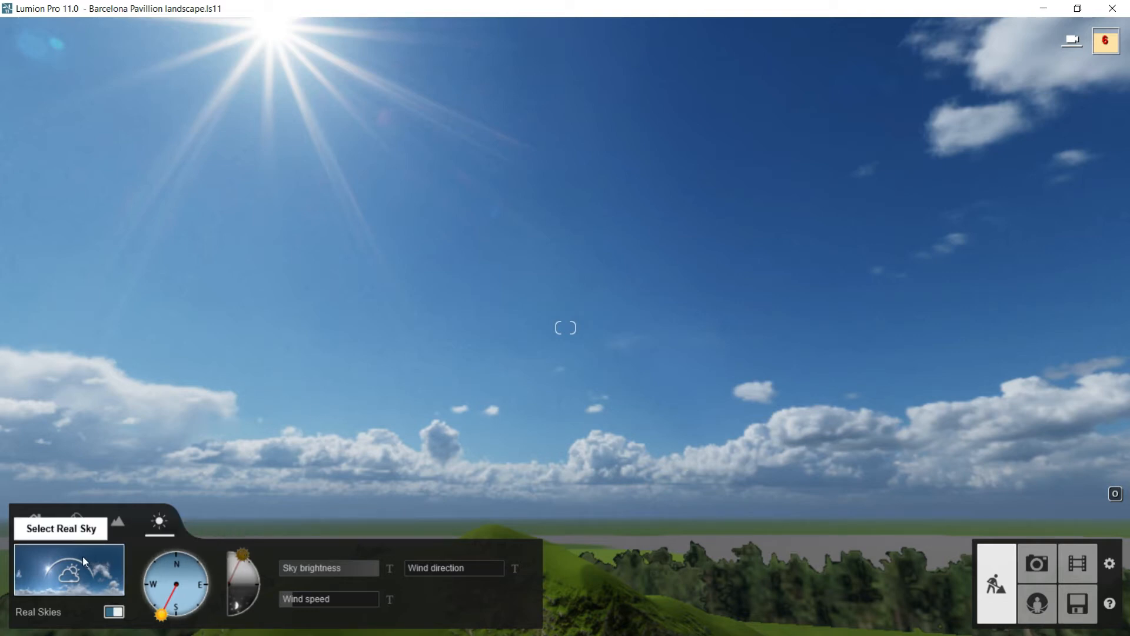
Preview a hazy Morning sky from the Real Skies gallery in the scene.
click(70, 576)
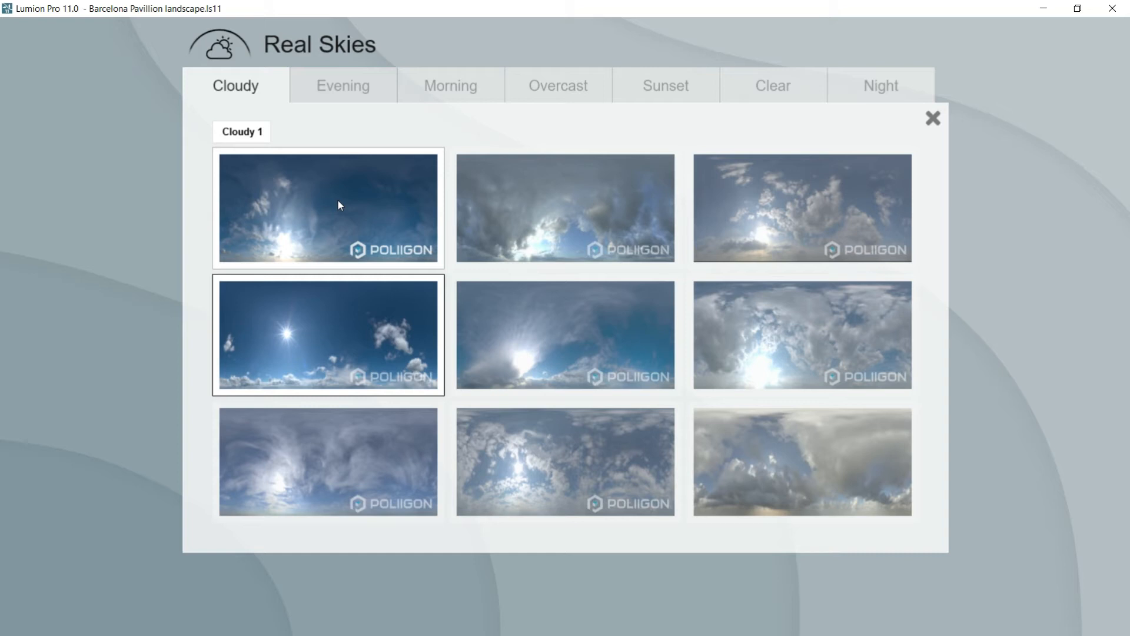
mouse_move(403, 183)
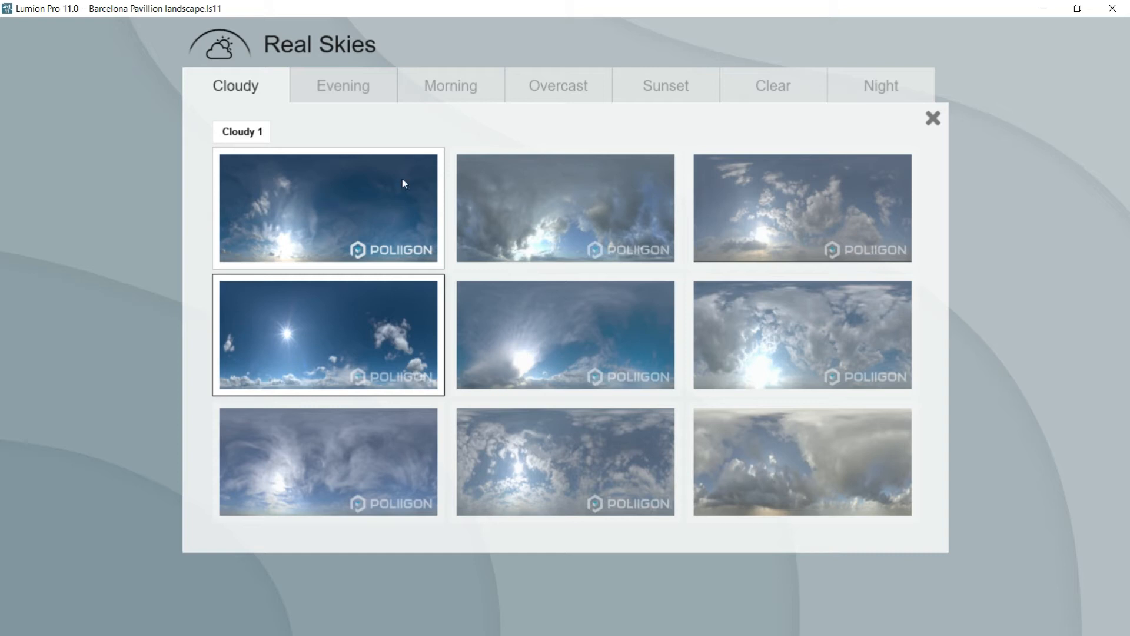
mouse_move(393, 184)
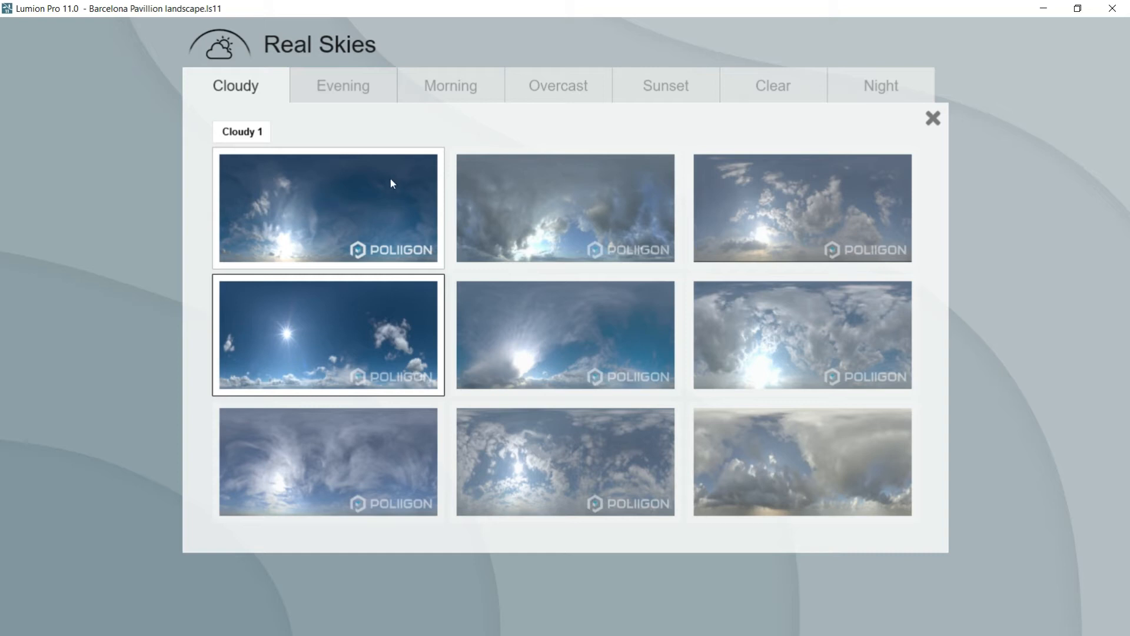
click(450, 85)
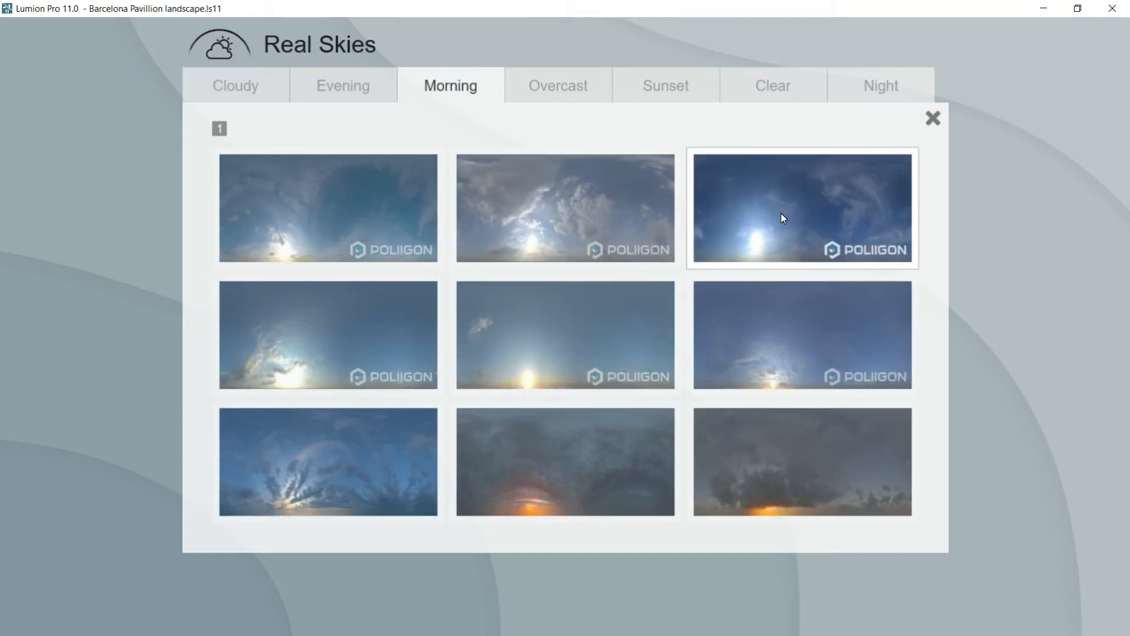
click(804, 209)
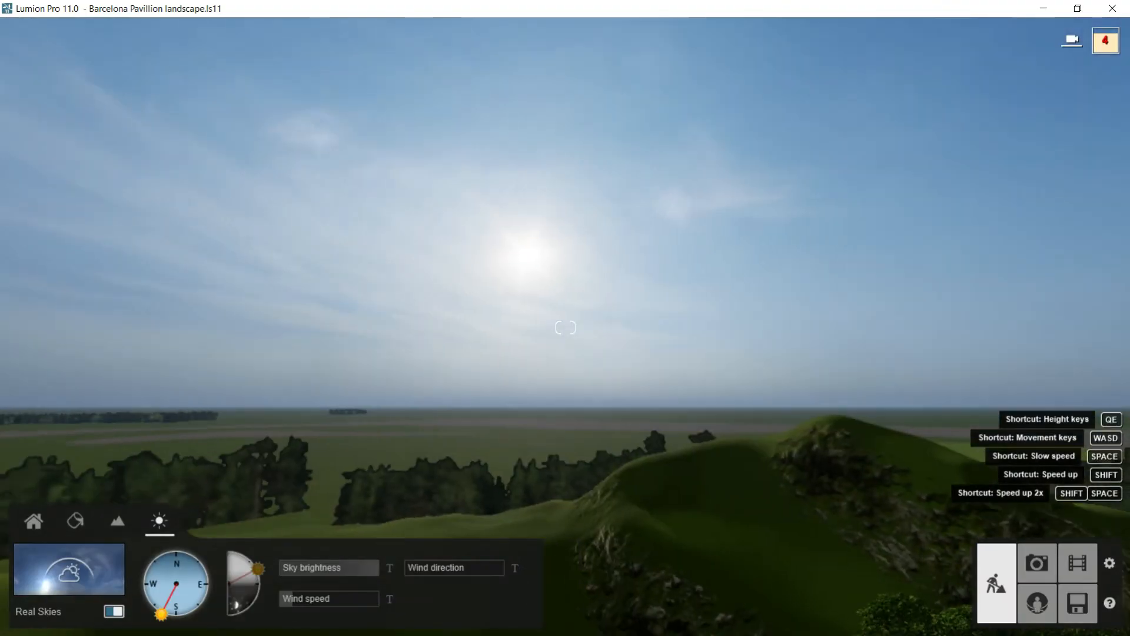
Apply the Sunset 7 sky from the Sunset collection to the scene.
click(70, 578)
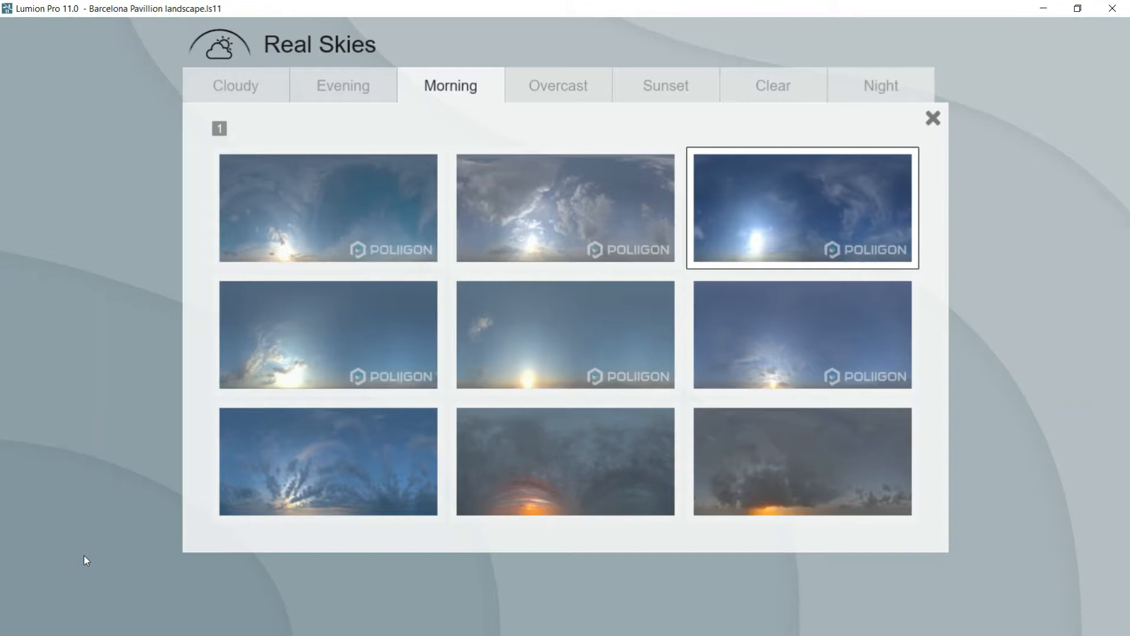
mouse_move(587, 205)
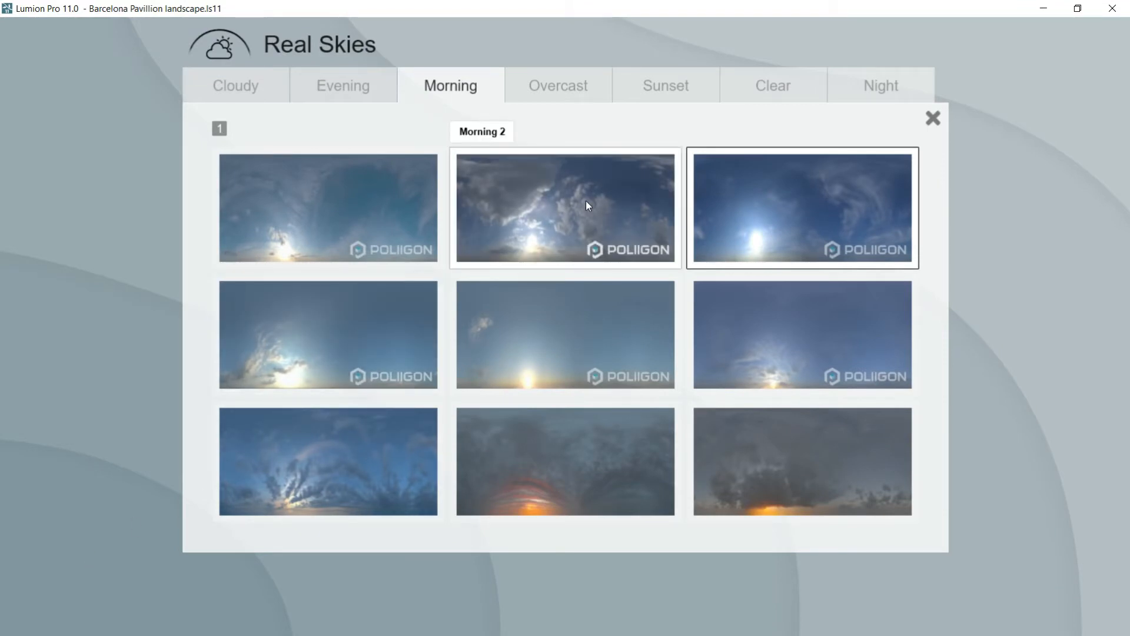
click(665, 85)
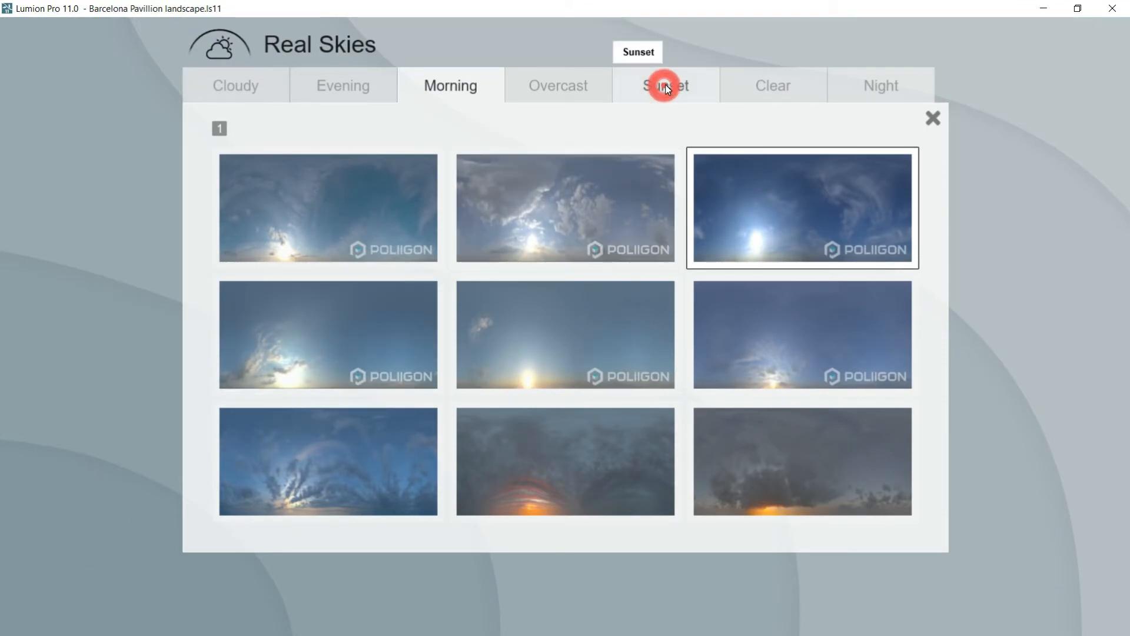
click(666, 85)
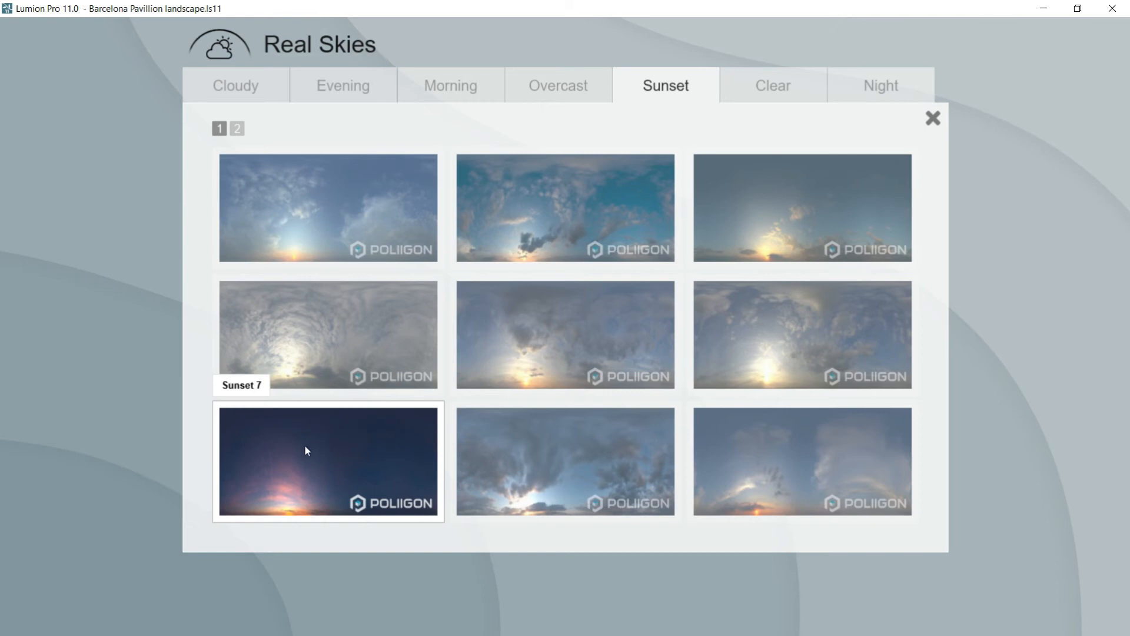
click(328, 461)
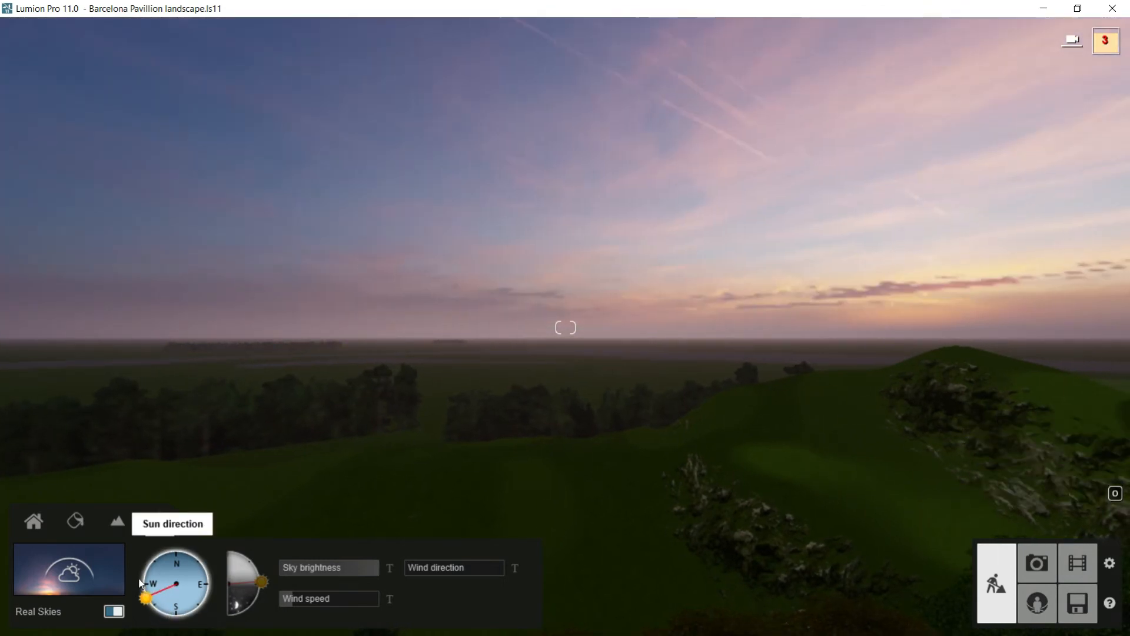
Rotate the sunset sky's sun direction to south, then switch Real Skies off again.
drag(149, 596, 199, 610)
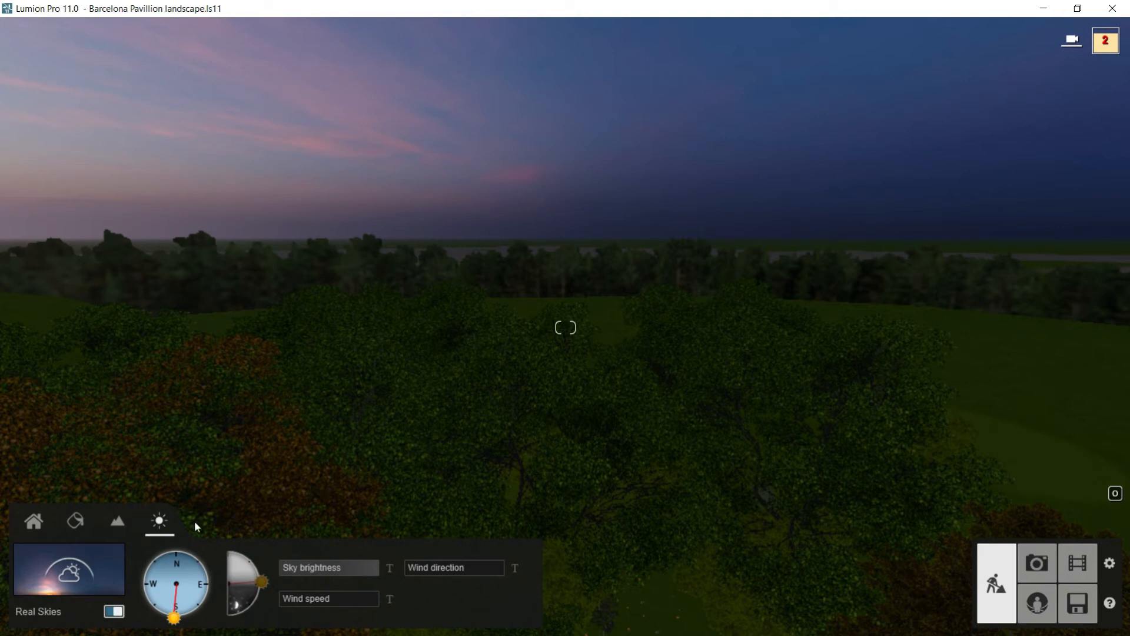
click(114, 611)
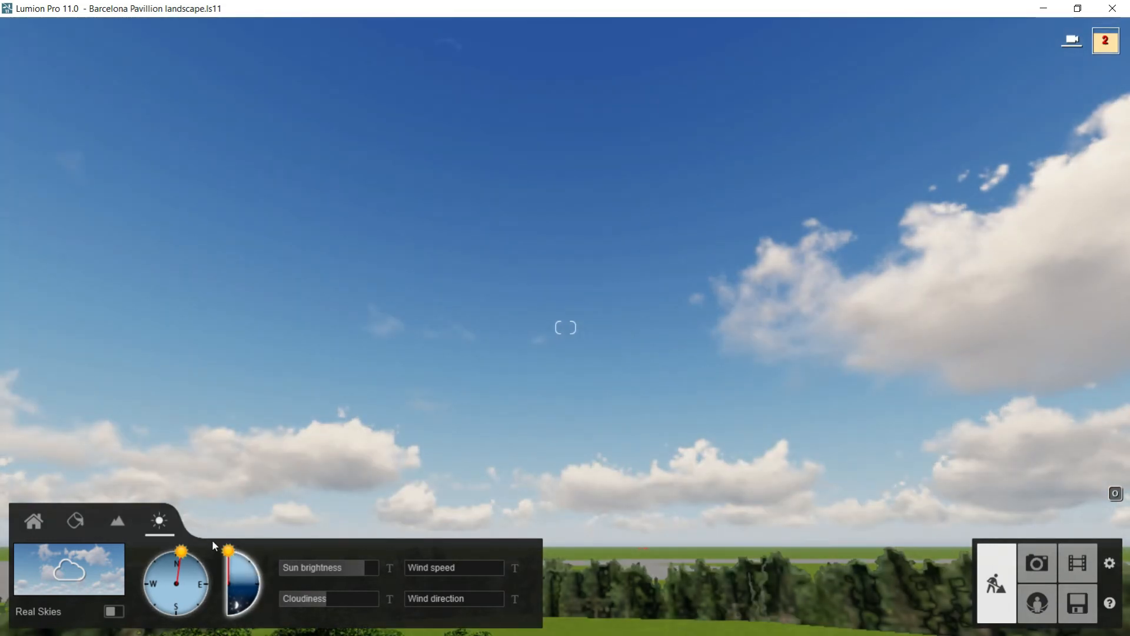
mouse_move(418, 426)
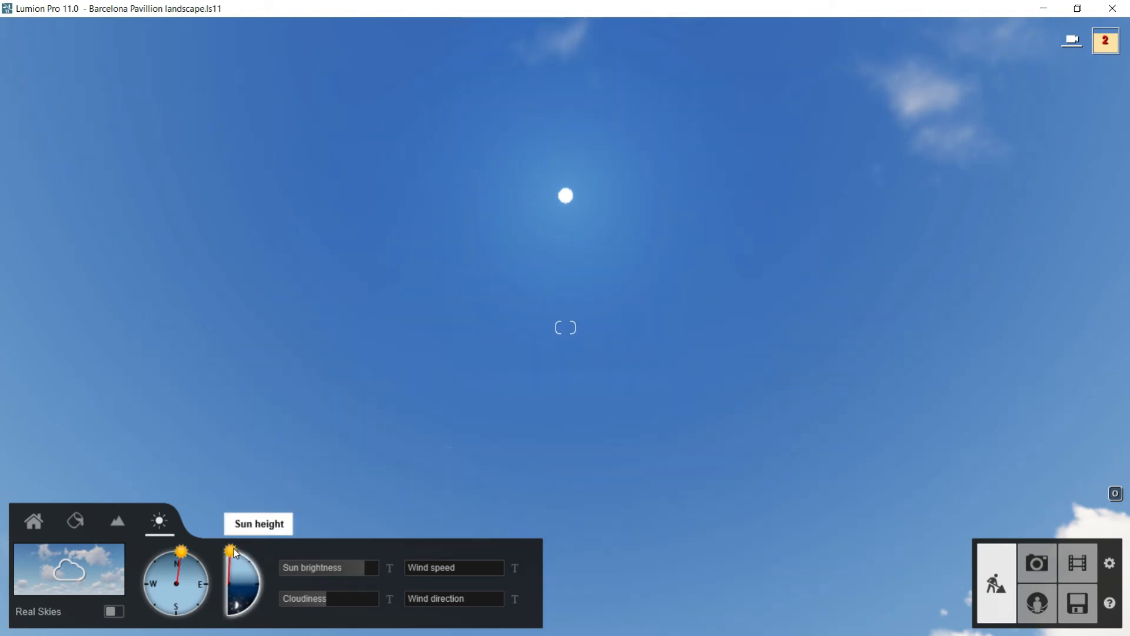
Lower the sun step by step down to the horizon for dusk light.
drag(246, 555, 247, 569)
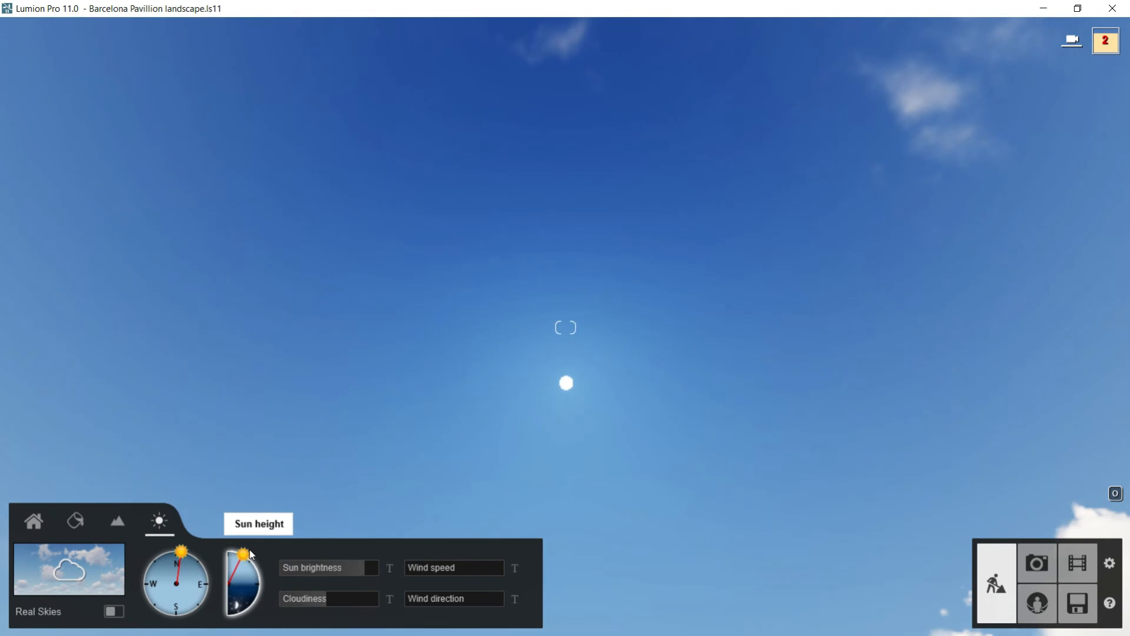
drag(248, 553, 257, 564)
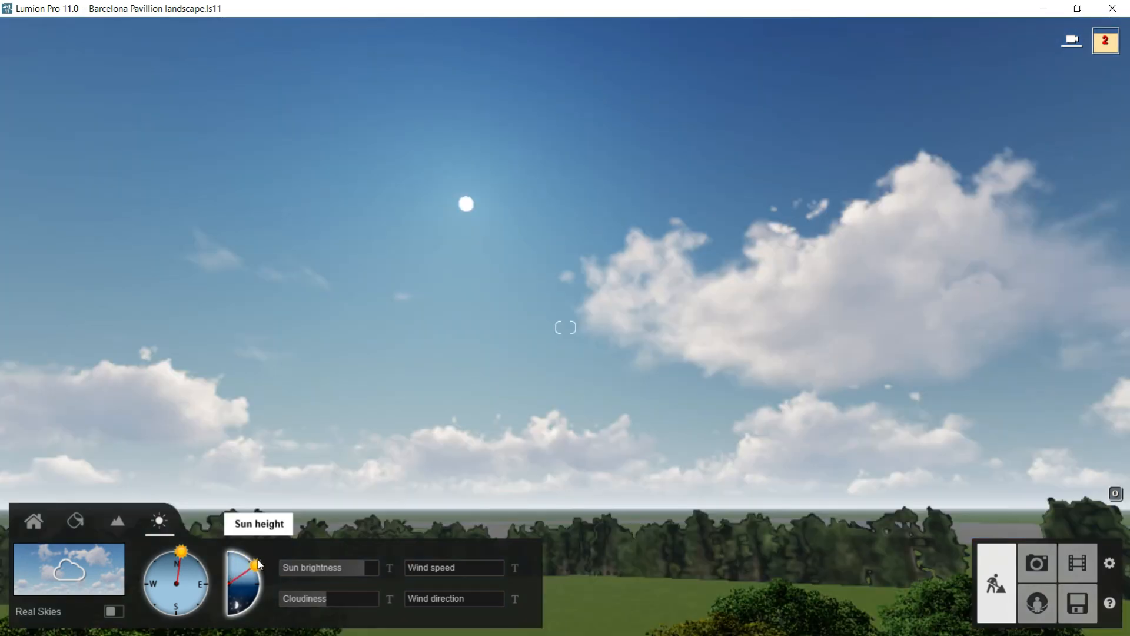
drag(257, 565, 261, 572)
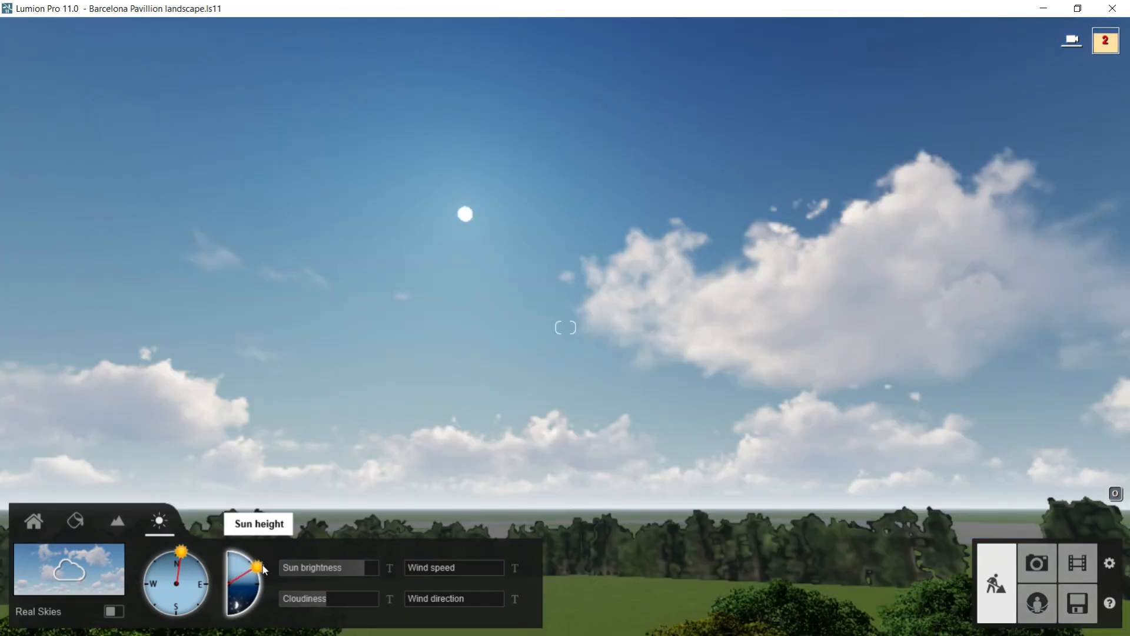
drag(258, 565, 263, 583)
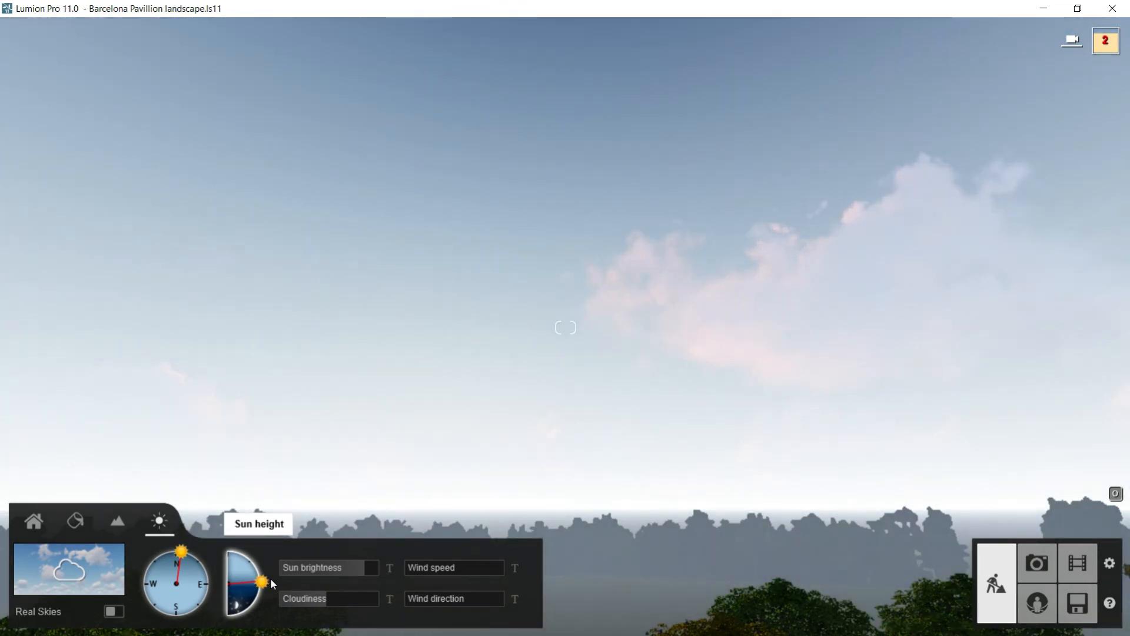
drag(263, 580, 263, 589)
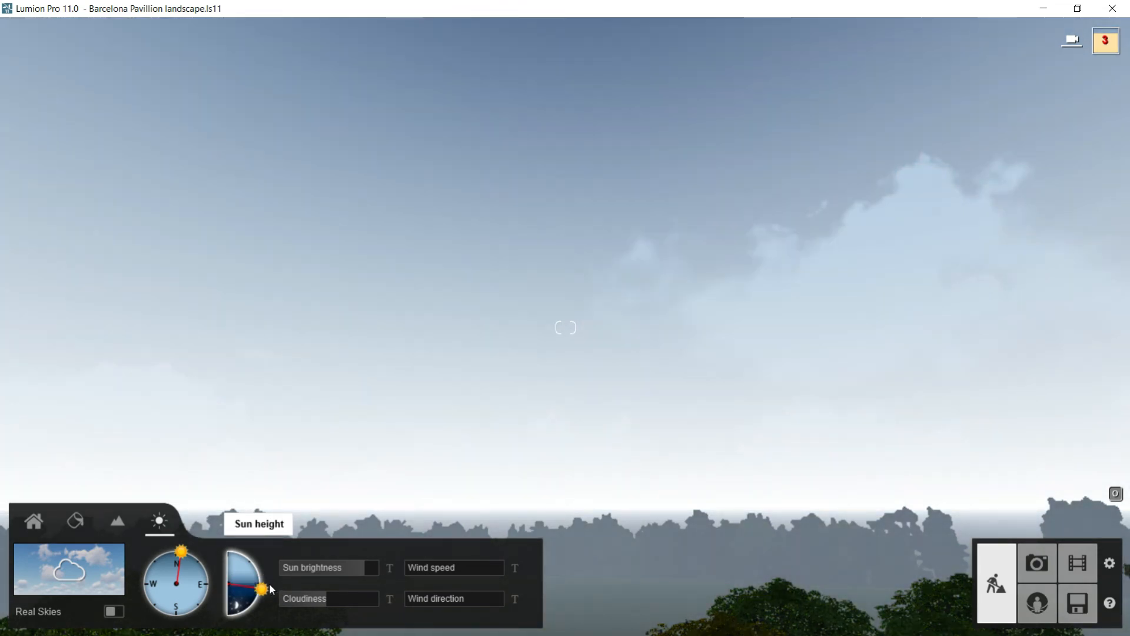
drag(261, 583, 262, 591)
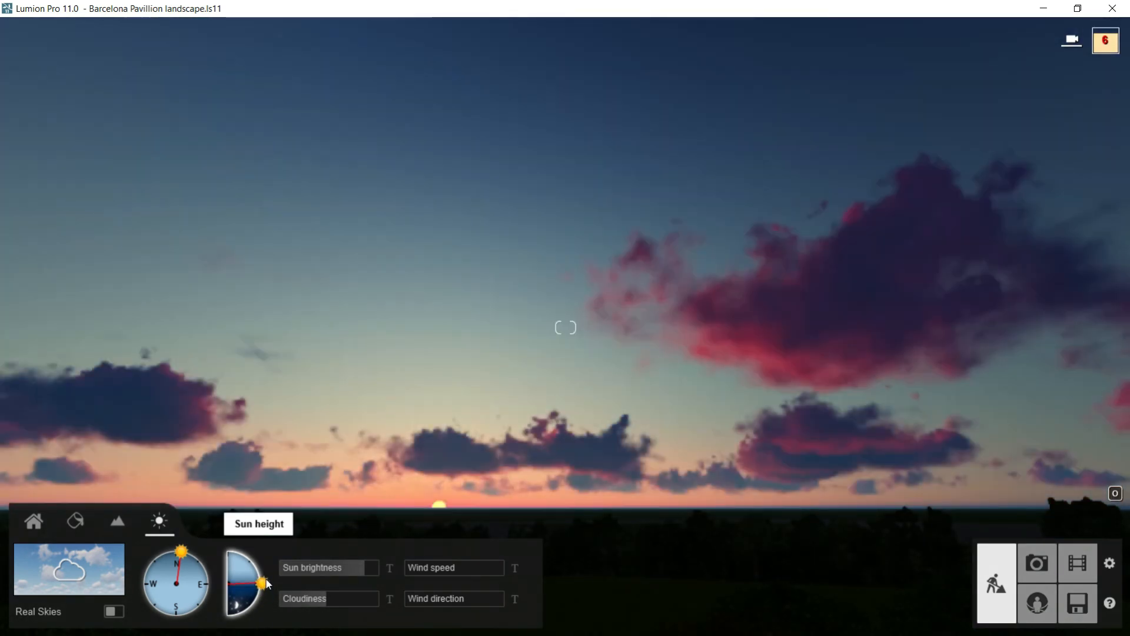
Raise the sun back up to a high midday position with a bright blue sky.
drag(257, 582, 261, 577)
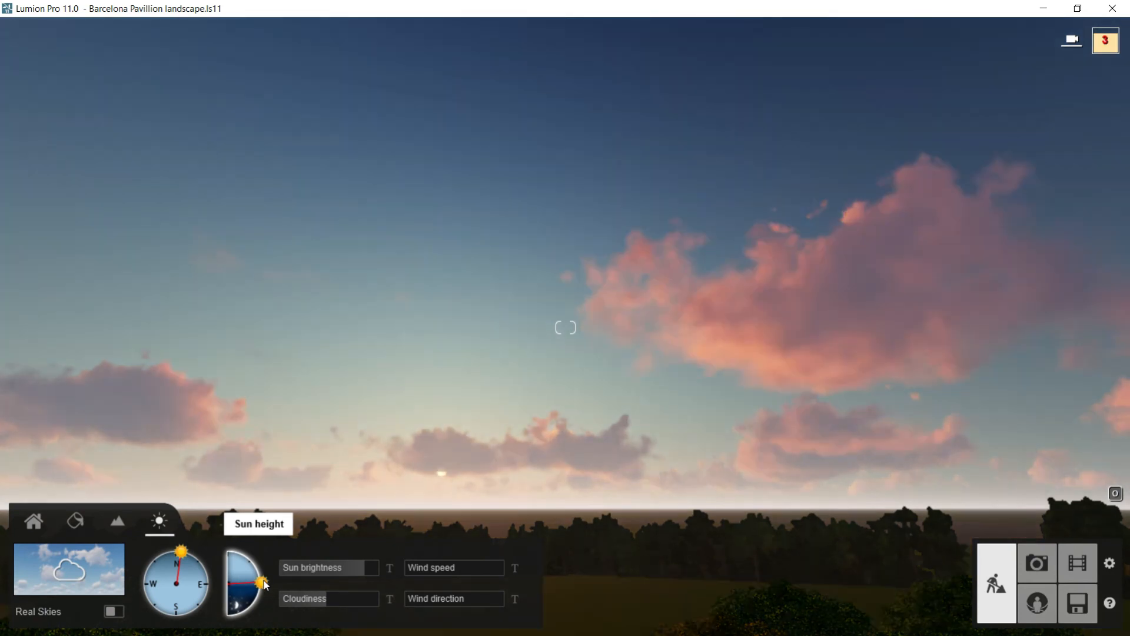
drag(263, 582, 252, 609)
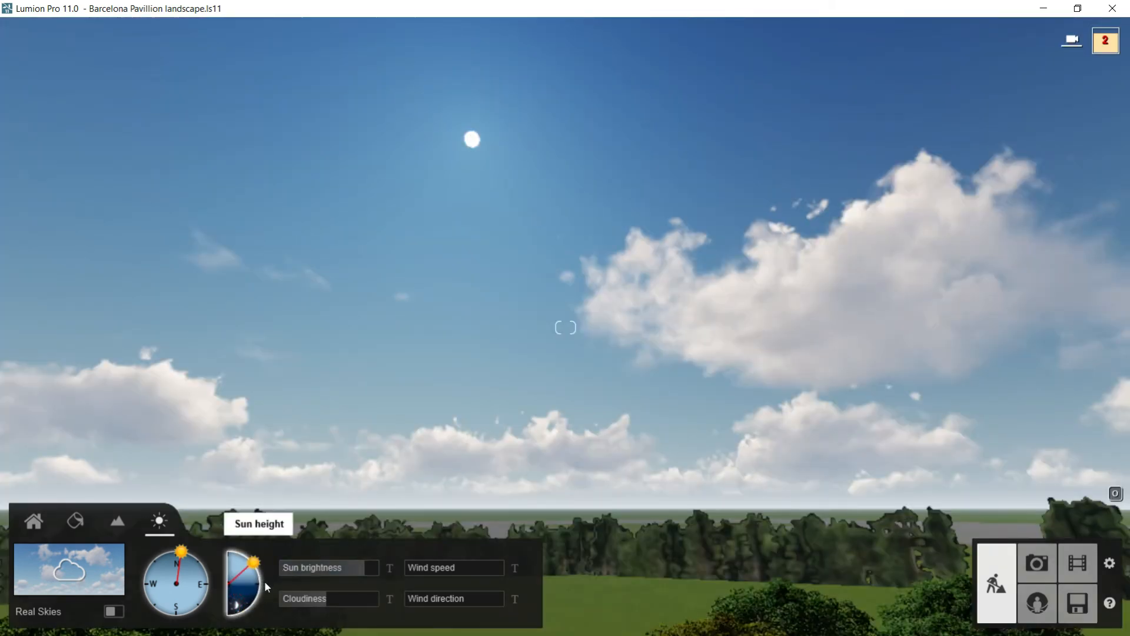
drag(339, 568, 378, 568)
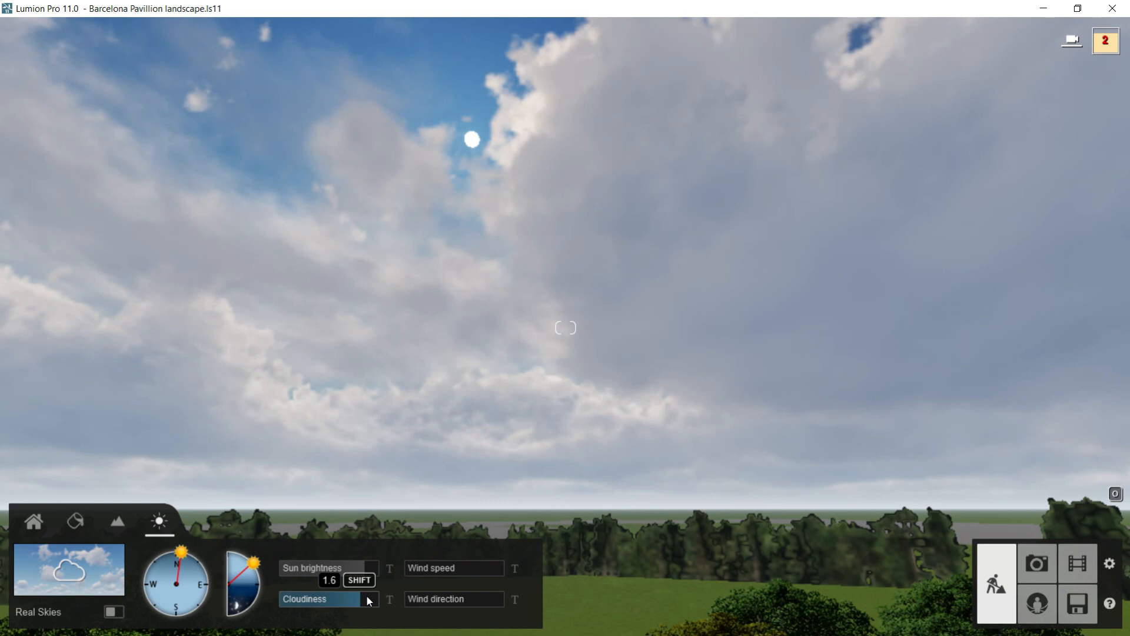
Turn Cloudiness all the way down to zero for a completely clear sky.
drag(367, 599, 303, 599)
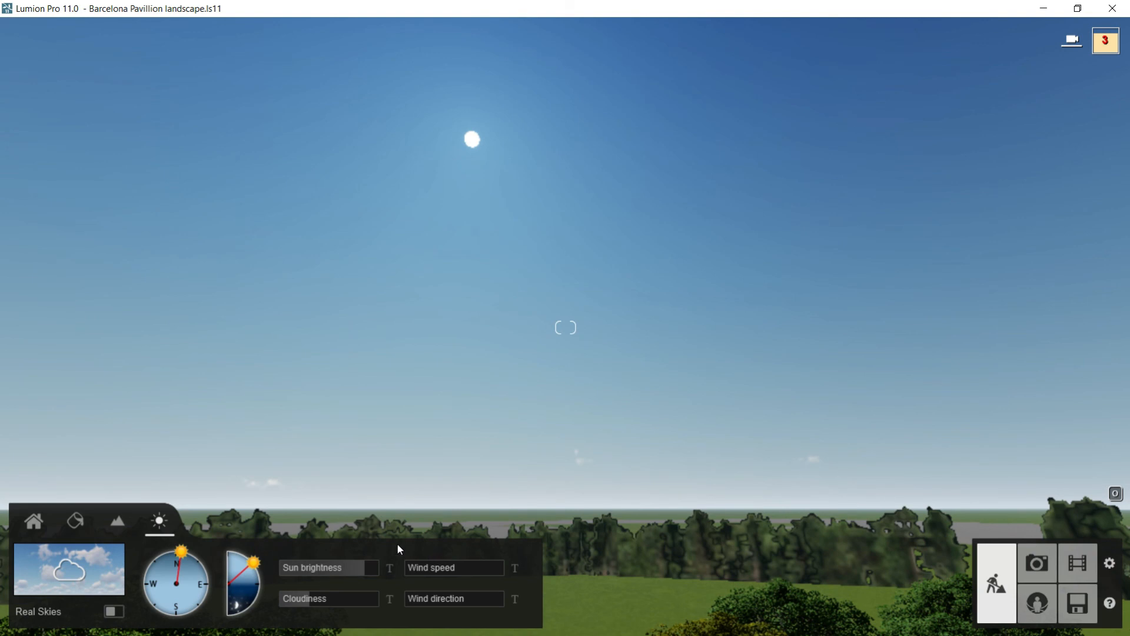
mouse_move(229, 528)
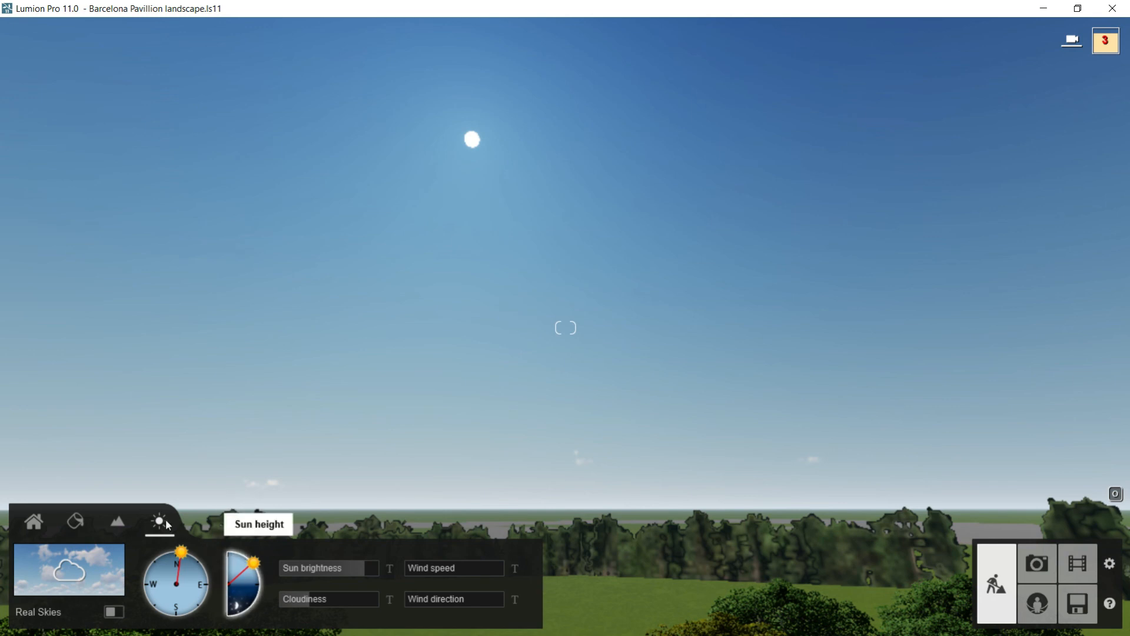
mouse_move(157, 537)
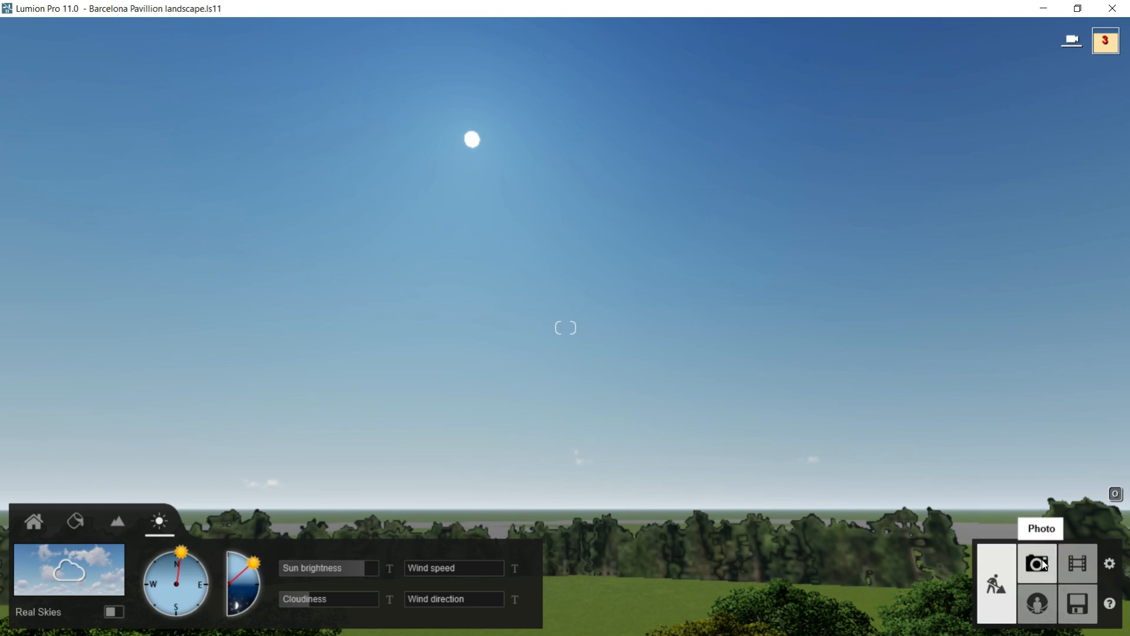
mouse_move(1077, 562)
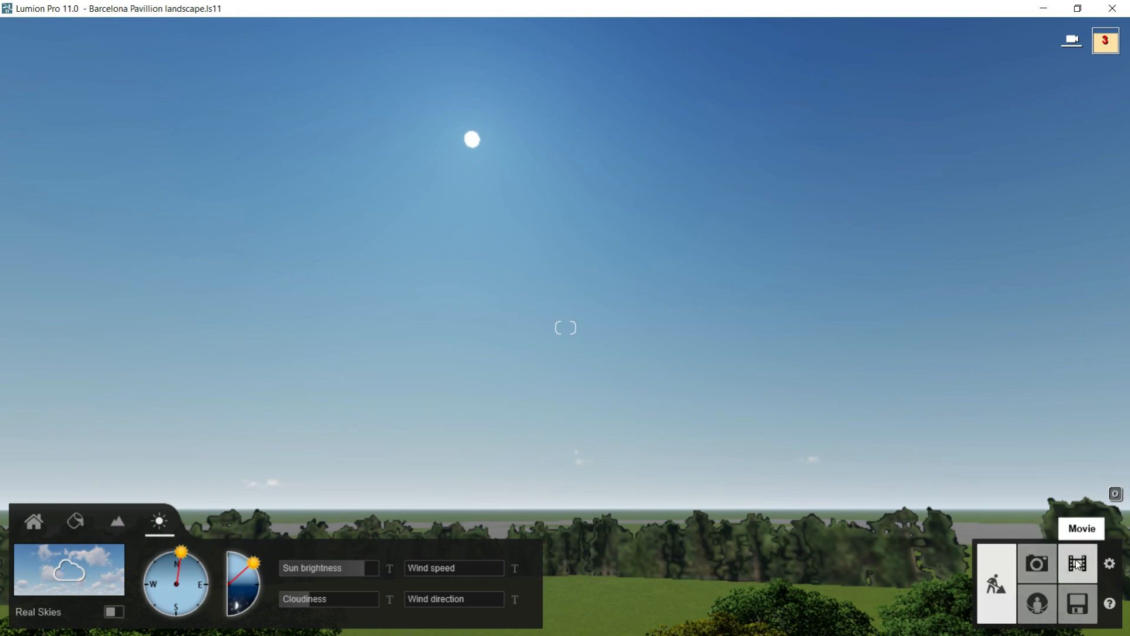
mouse_move(1036, 563)
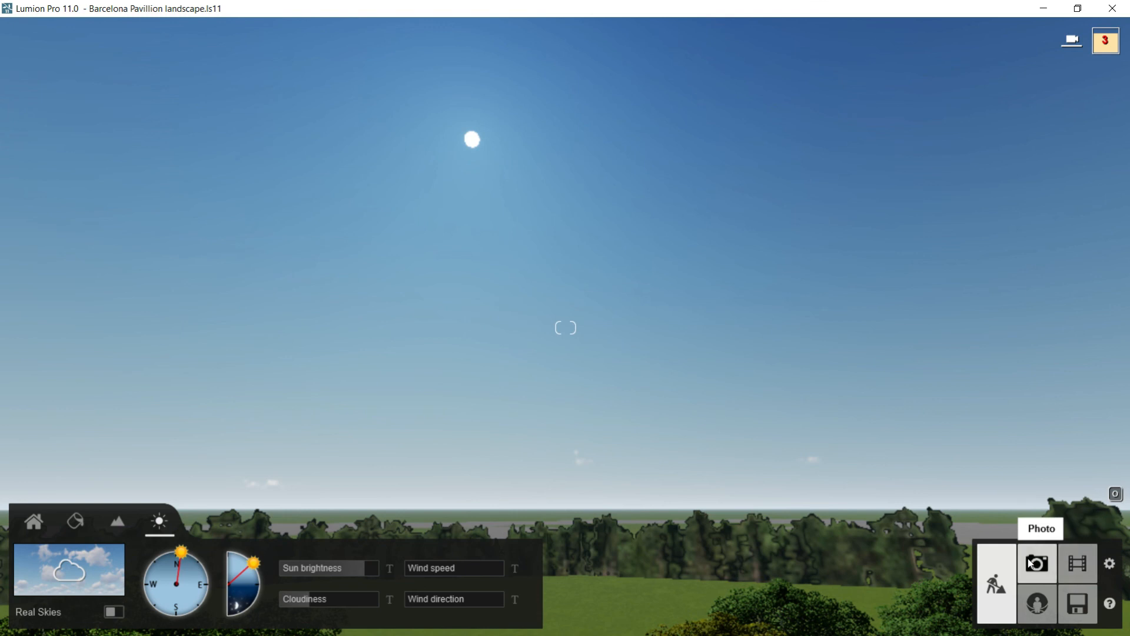
mouse_move(558, 428)
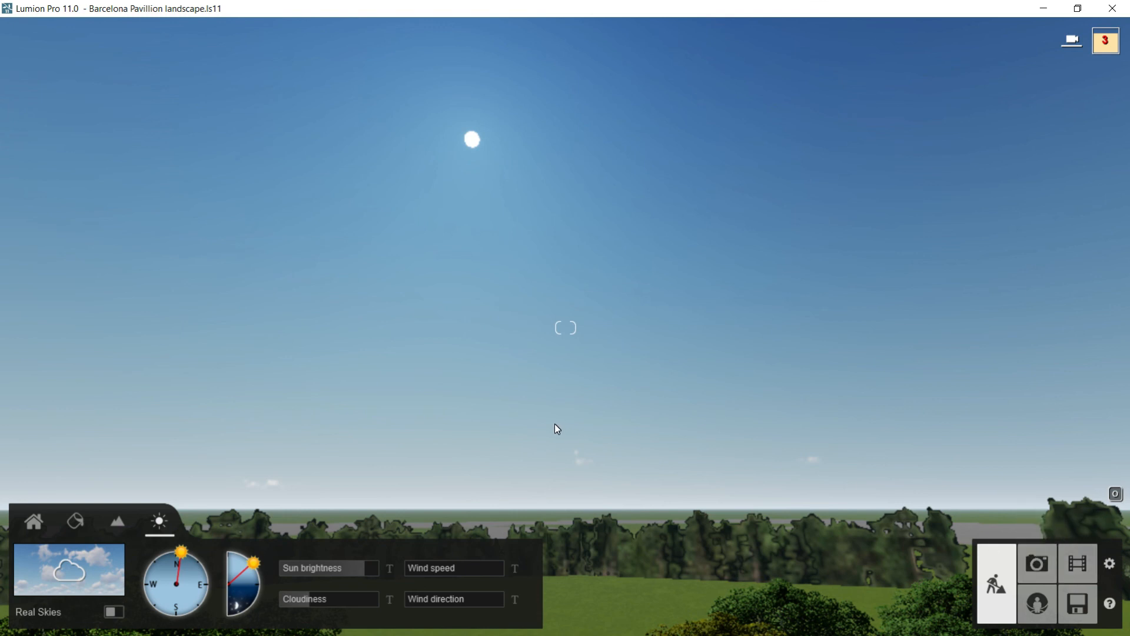
mouse_move(545, 391)
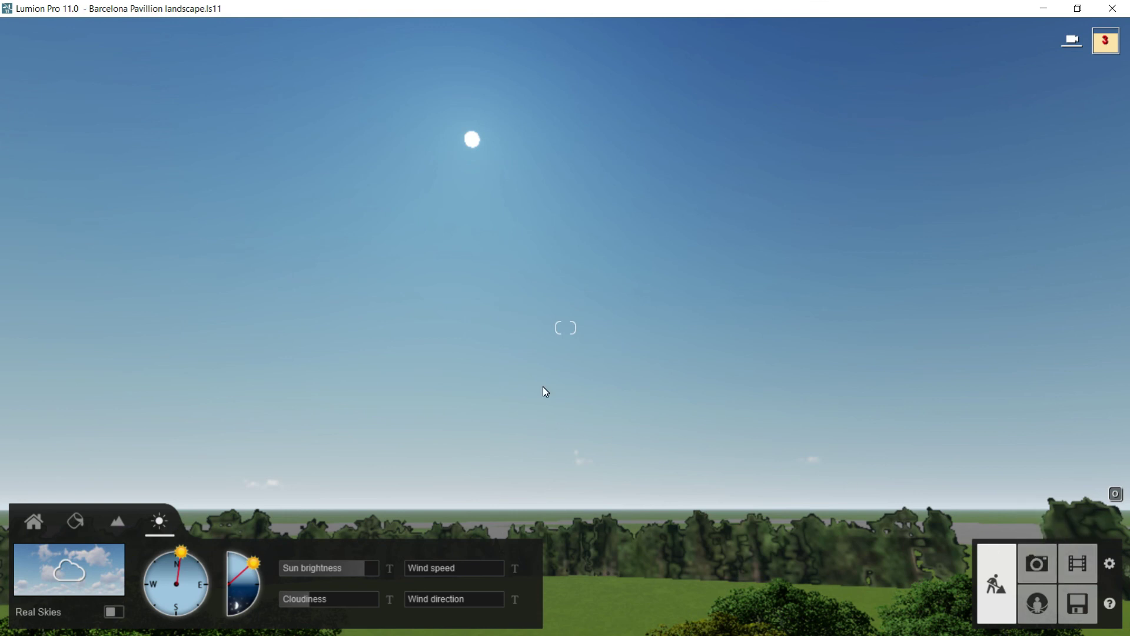